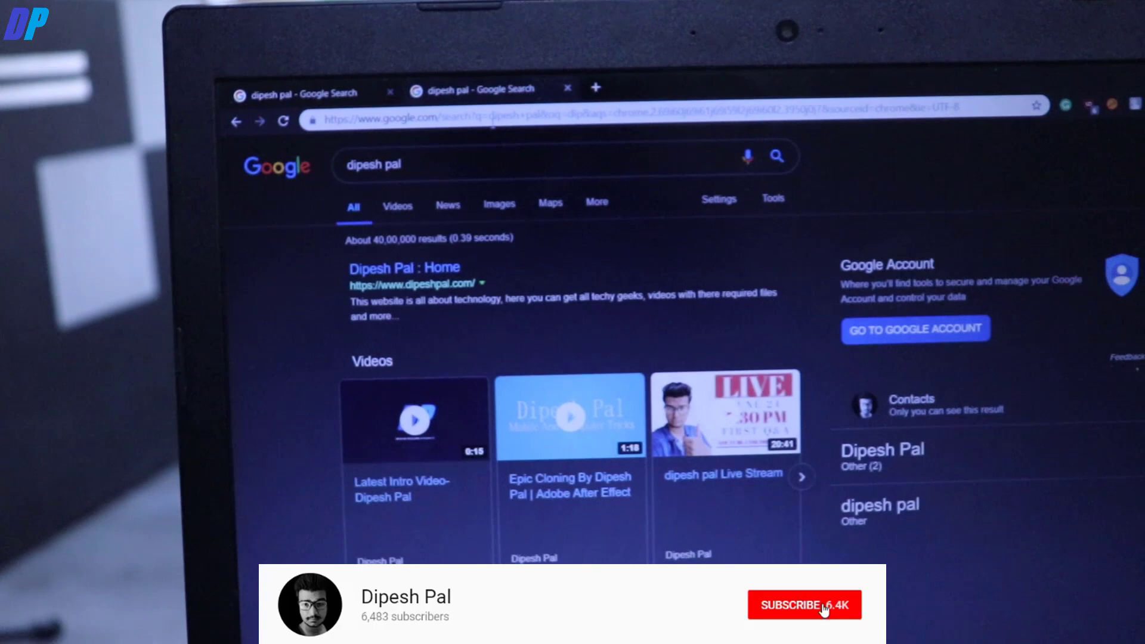
# Step: Go from the New Tab Apps page into the Chrome Web Store's Extensions section
pyautogui.click(804, 605)
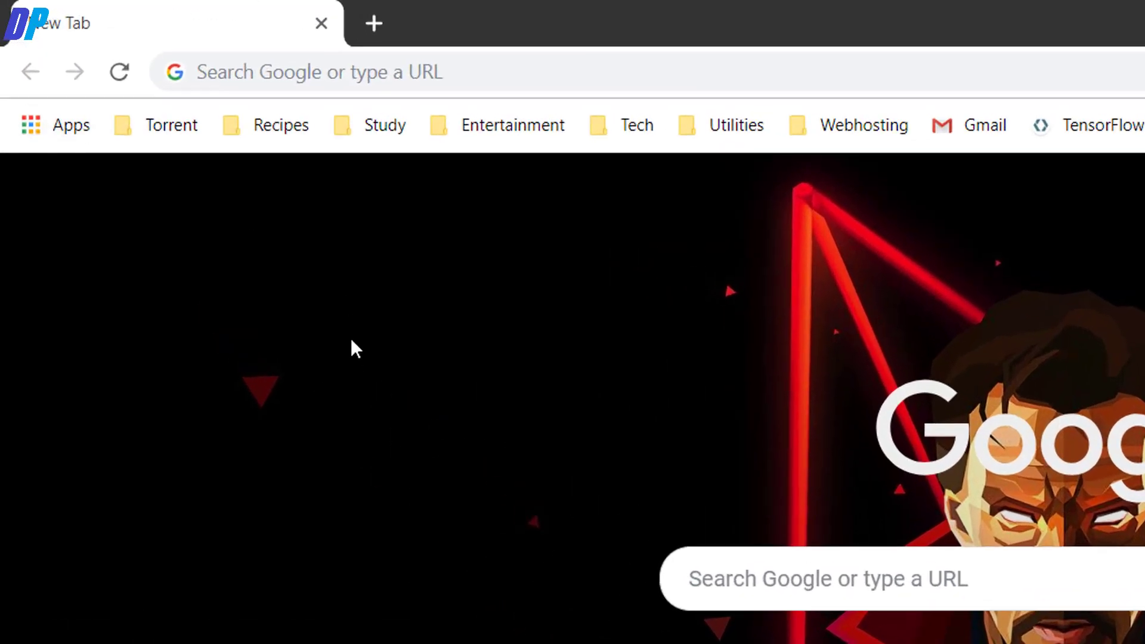
pyautogui.moveTo(38, 150)
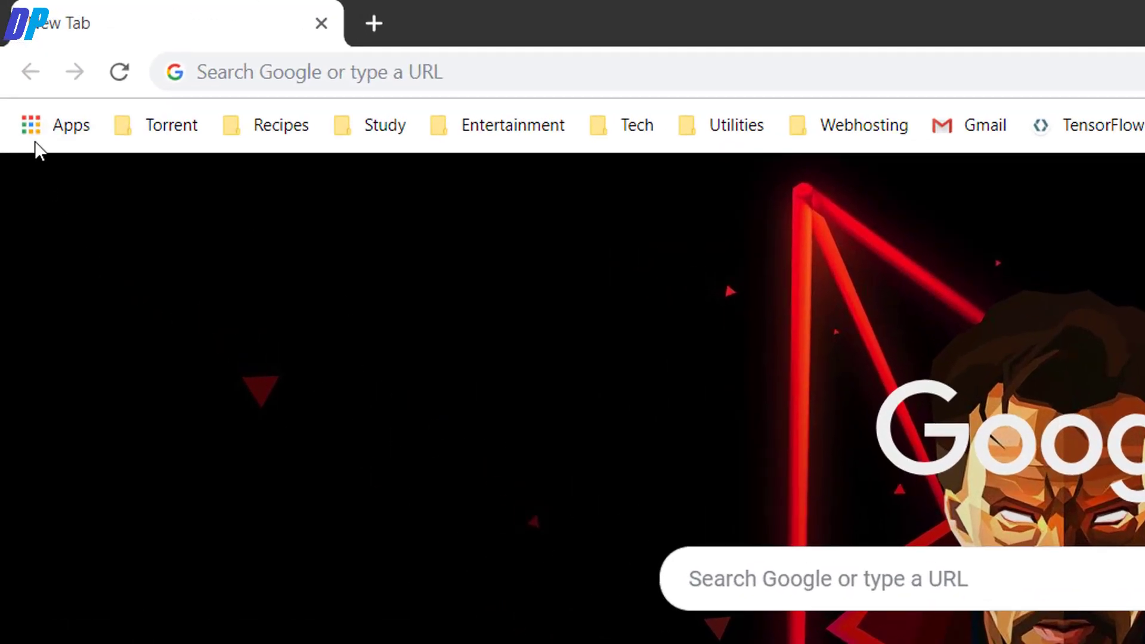
pyautogui.click(71, 124)
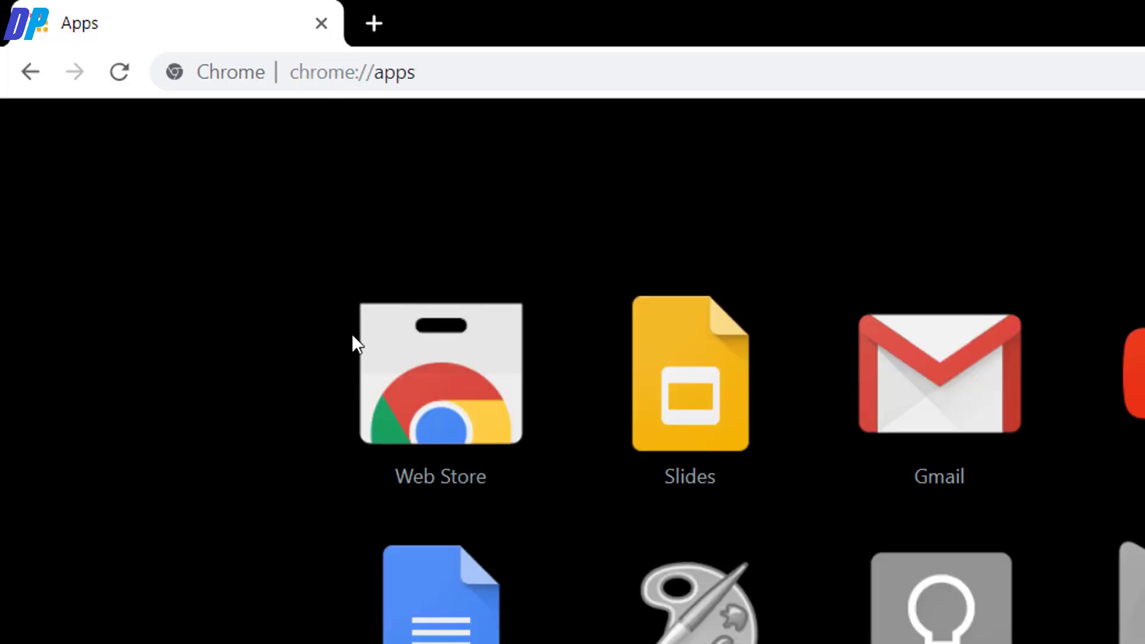
pyautogui.click(440, 373)
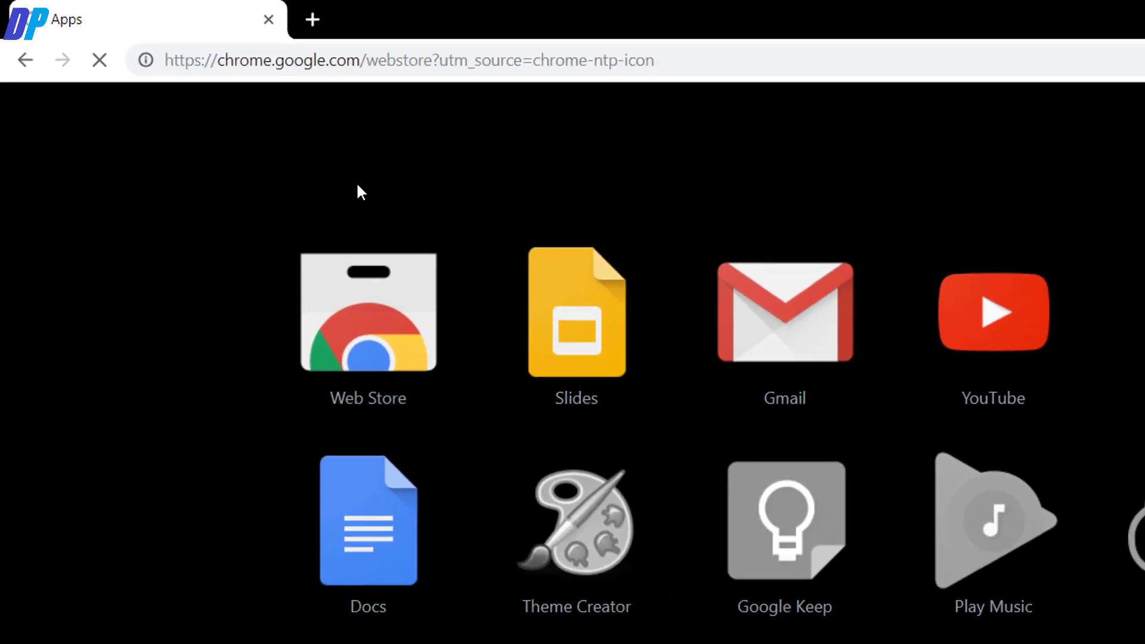
pyautogui.click(368, 311)
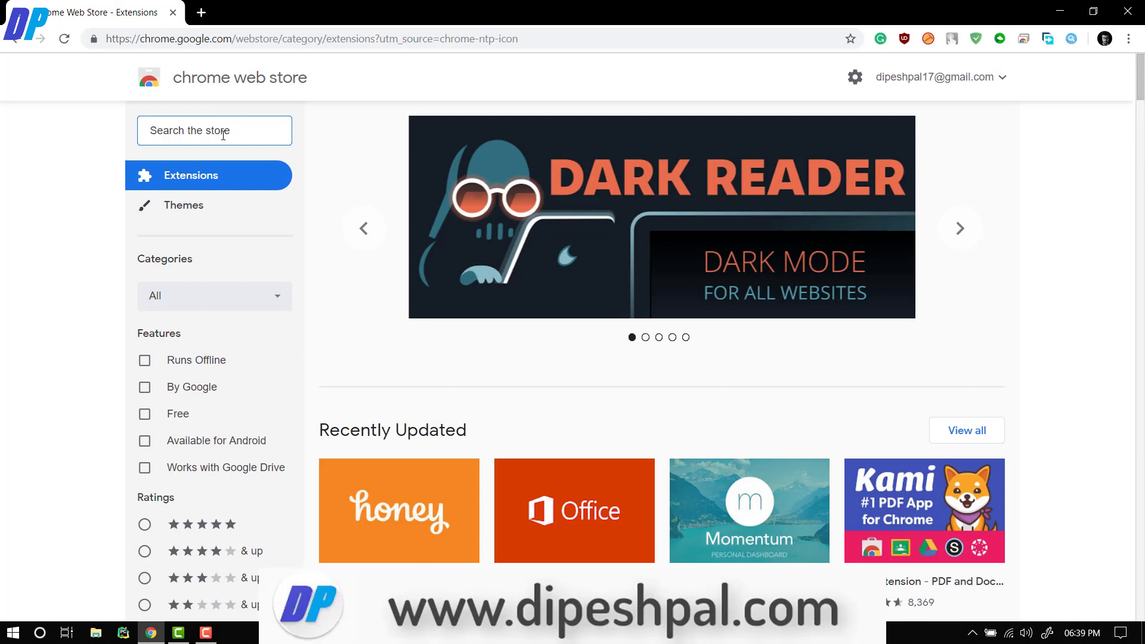
pyautogui.moveTo(250, 185)
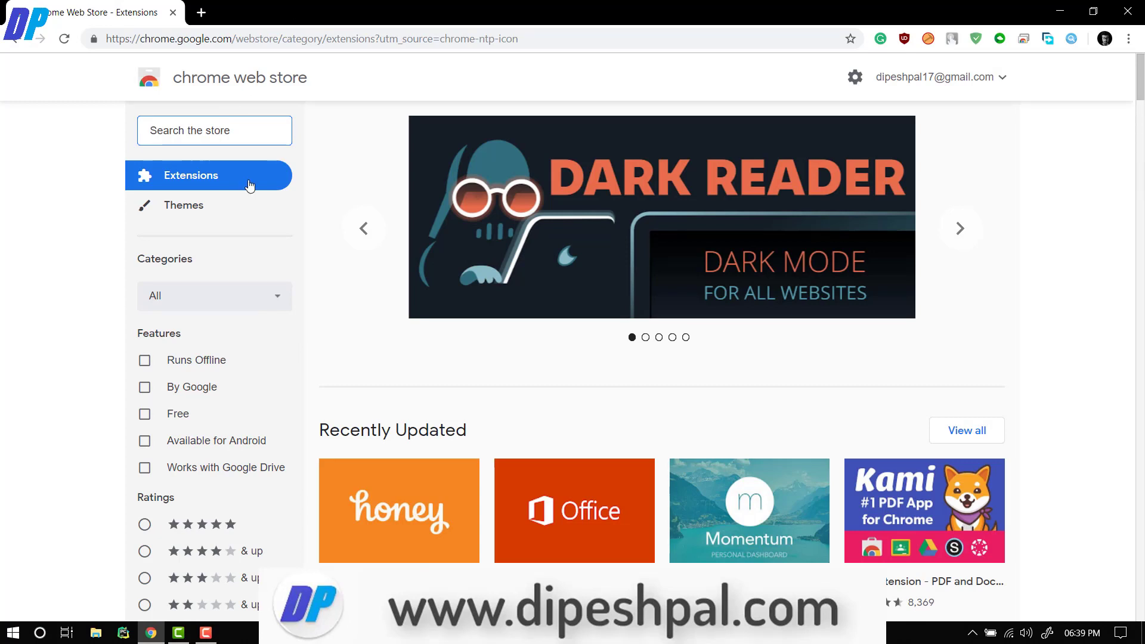
# Step: Add the Just Black theme from Themes and view it in a new tab
pyautogui.click(184, 206)
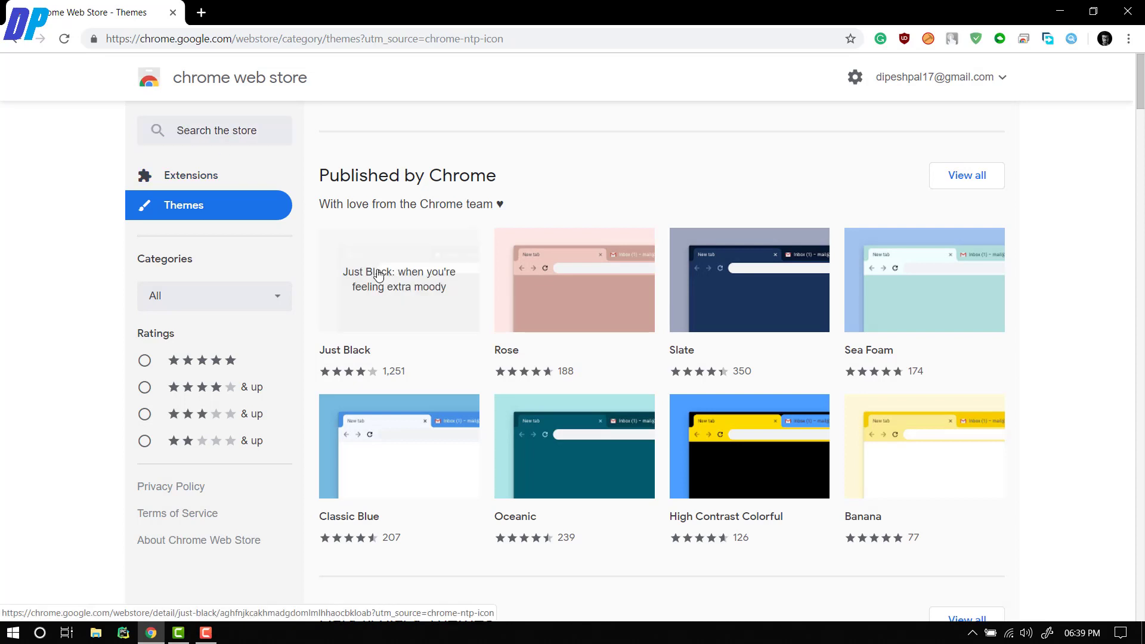
pyautogui.click(399, 279)
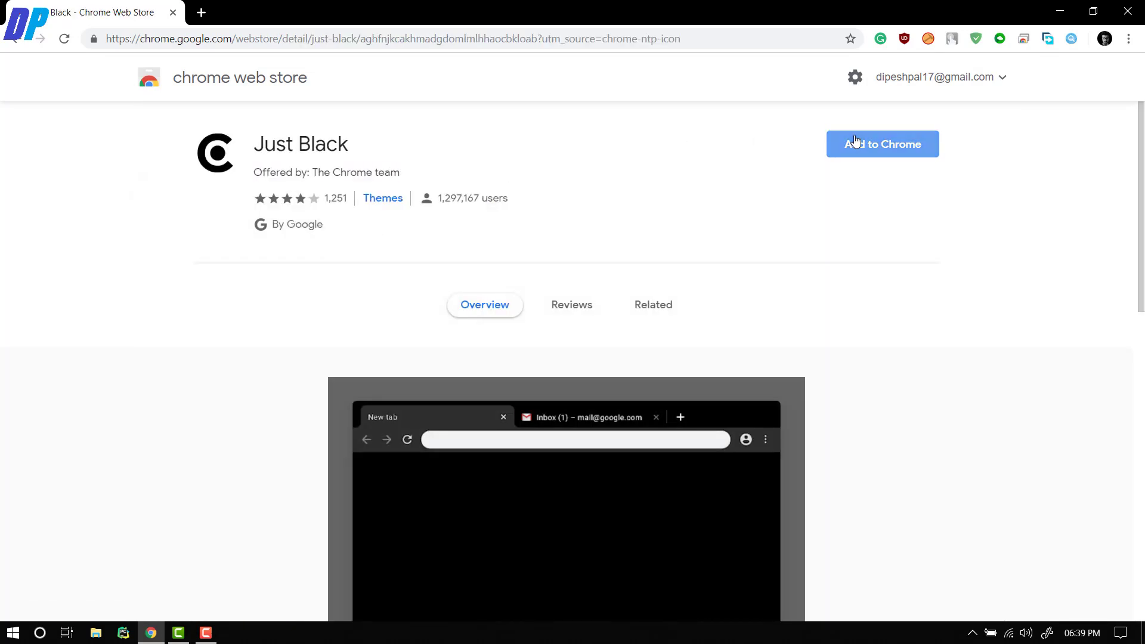
pyautogui.click(881, 144)
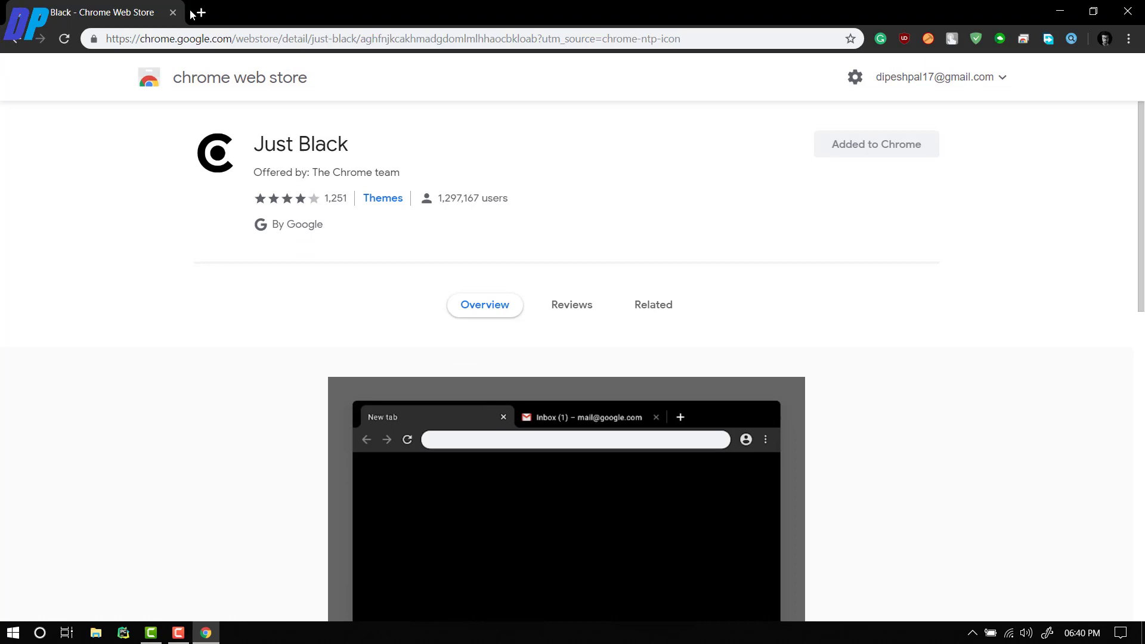
pyautogui.click(197, 12)
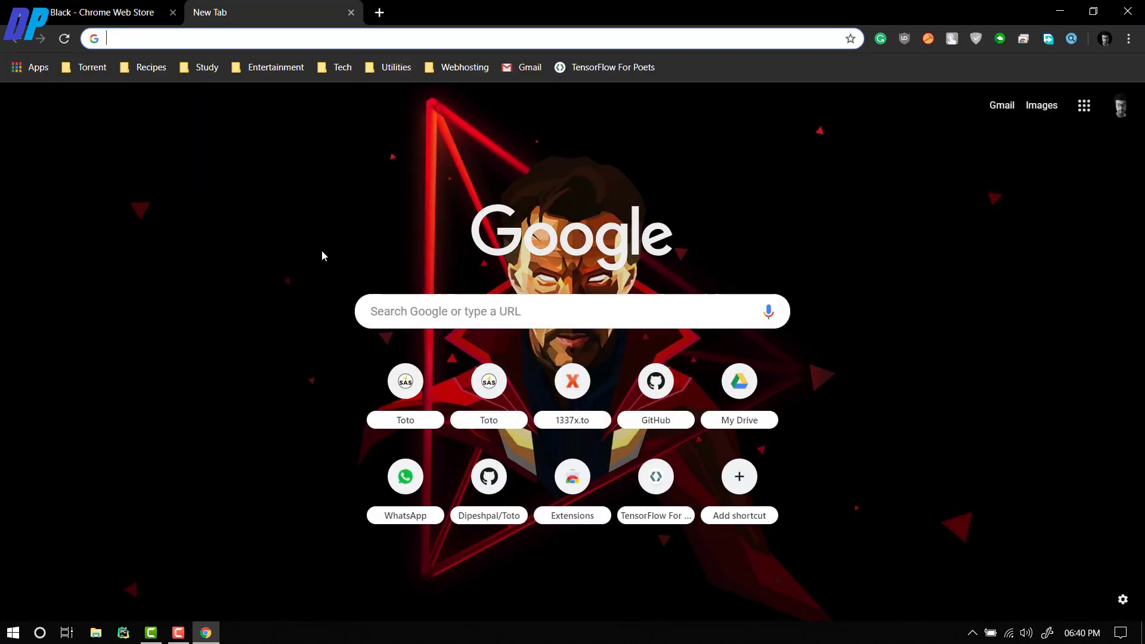
pyautogui.moveTo(707, 367)
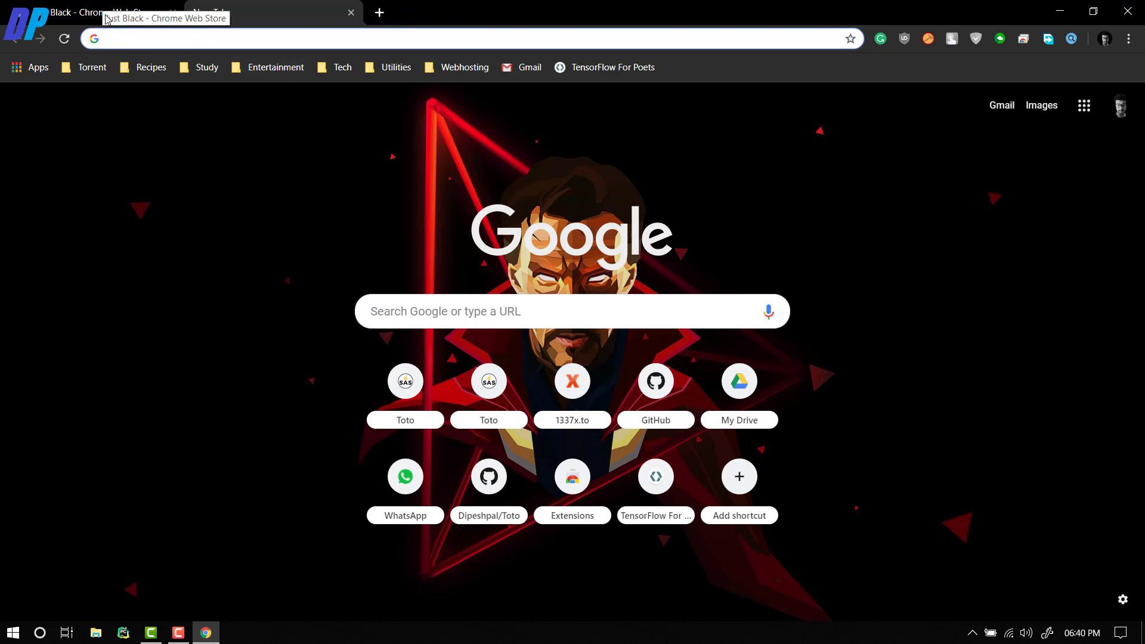
# Step: Switch back to the Chrome Web Store tab's Extensions section
pyautogui.click(102, 12)
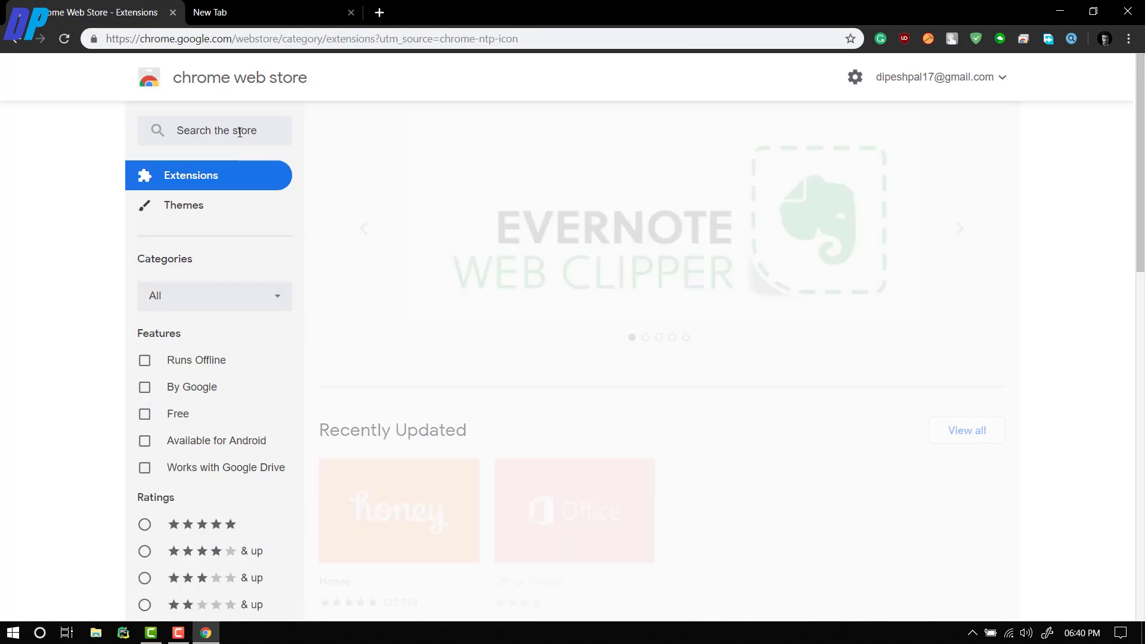
# Step: Search the store for 'dark reader' and add the Dark Reader extension
pyautogui.write('dark re')
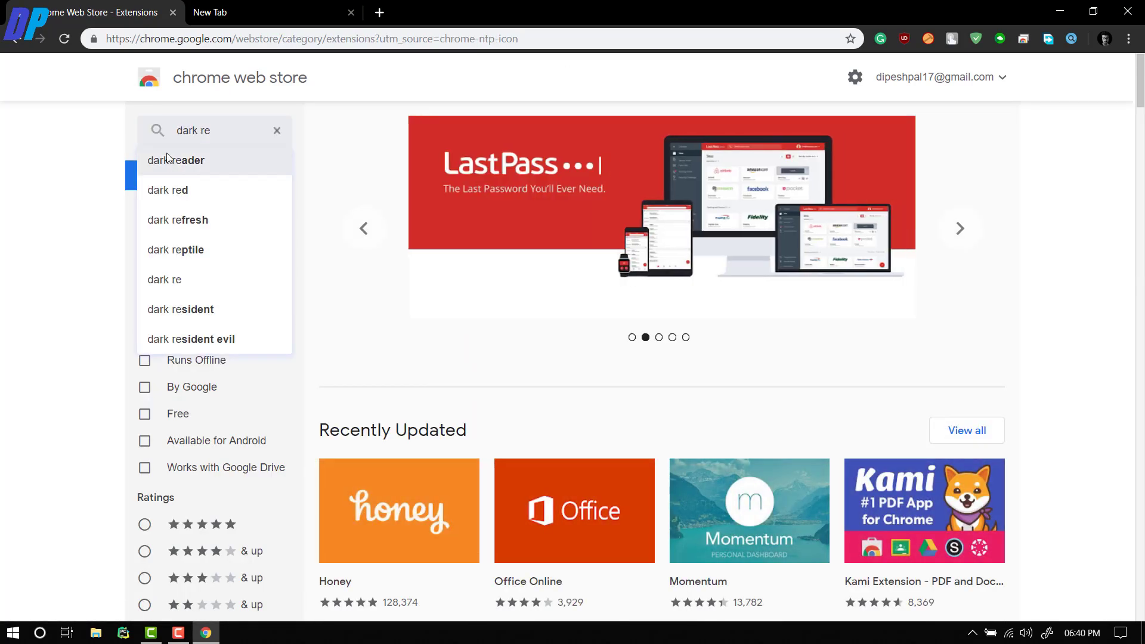
pyautogui.click(176, 160)
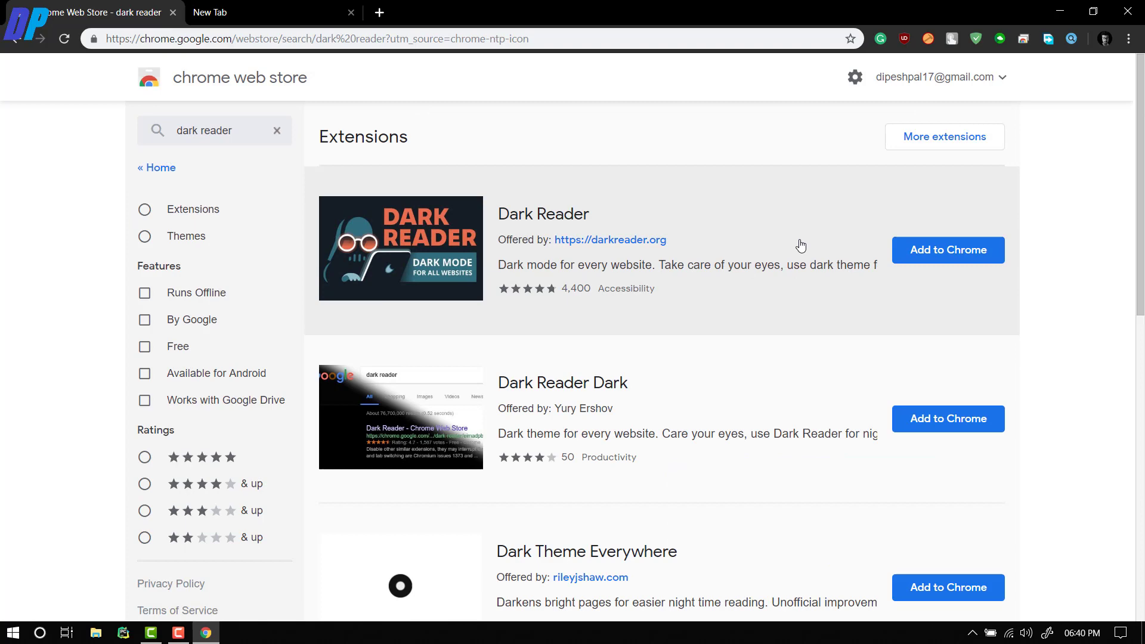
pyautogui.click(946, 250)
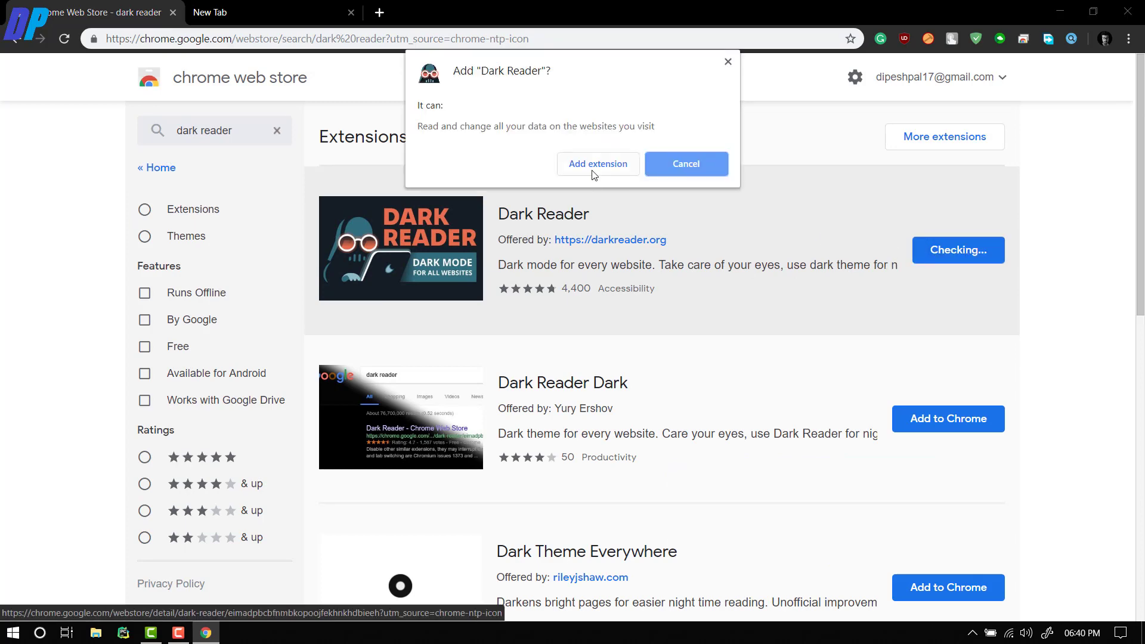
pyautogui.click(597, 163)
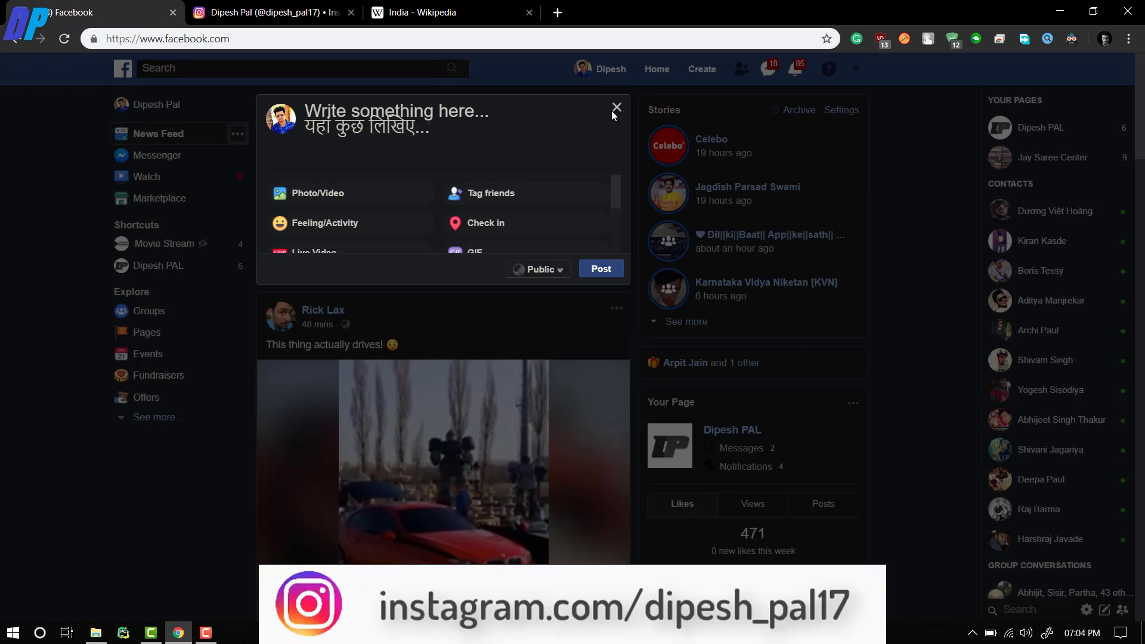
# Step: View the Instagram profile and Wikipedia India article tabs in dark mode
pyautogui.click(270, 13)
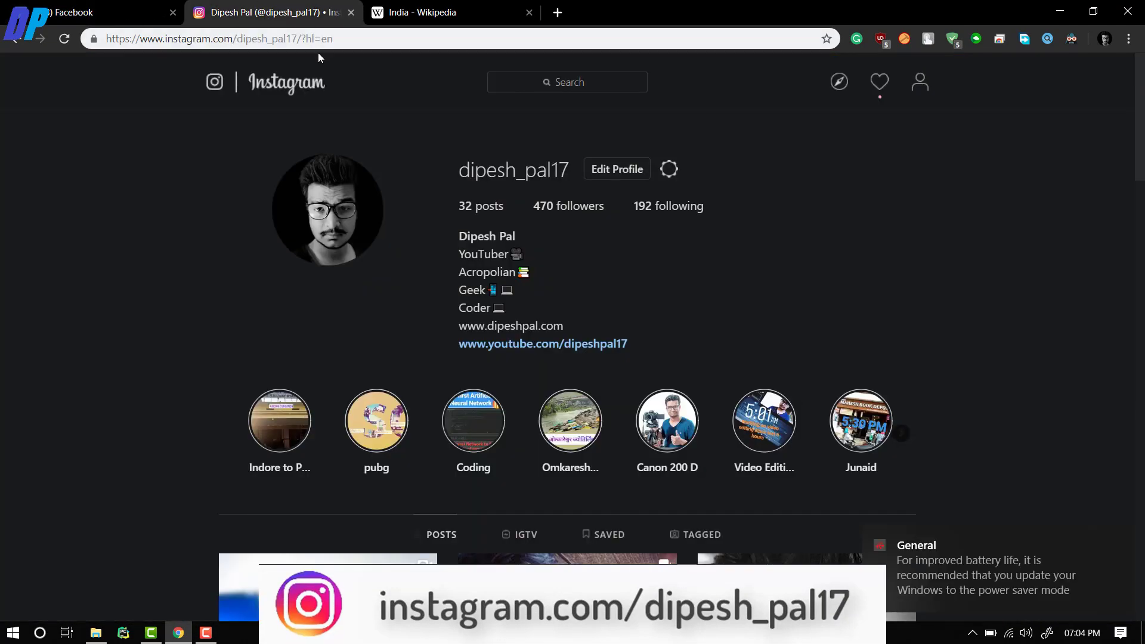
pyautogui.click(439, 12)
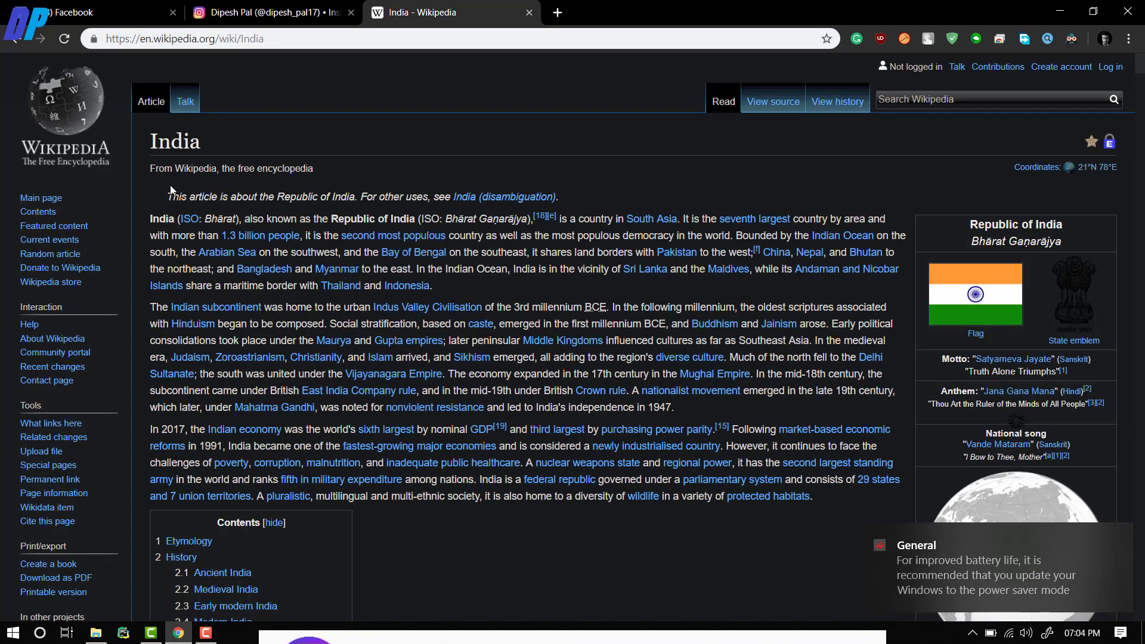
pyautogui.moveTo(166, 196); pyautogui.dragTo(779, 479)
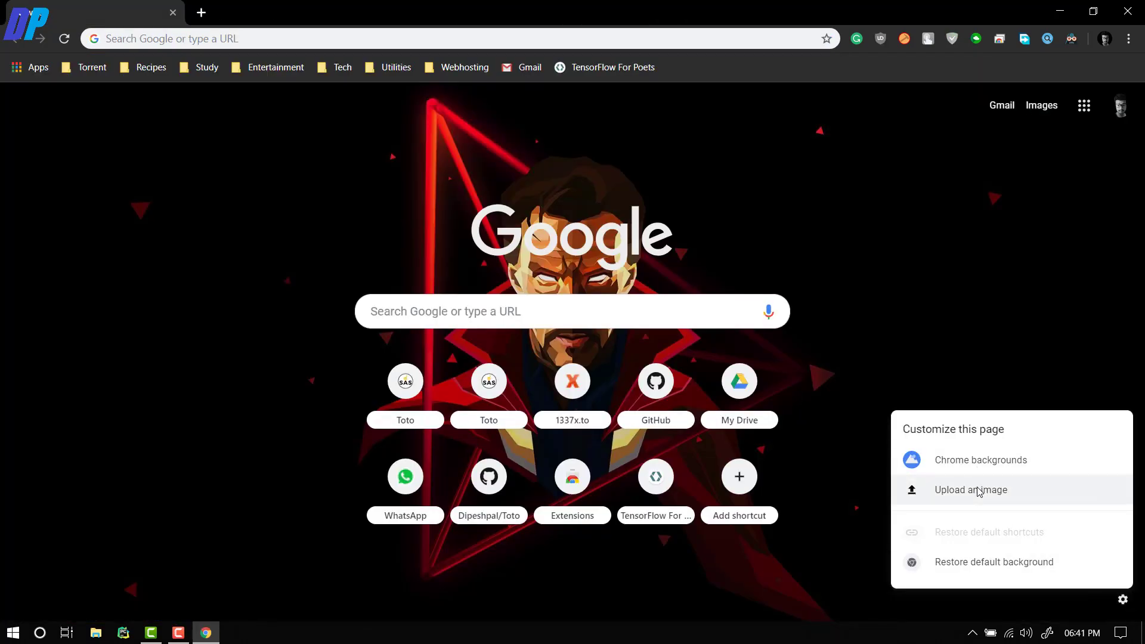
# Step: Set the New Tab background to solid black from Chrome's Solid colors collection
pyautogui.click(980, 460)
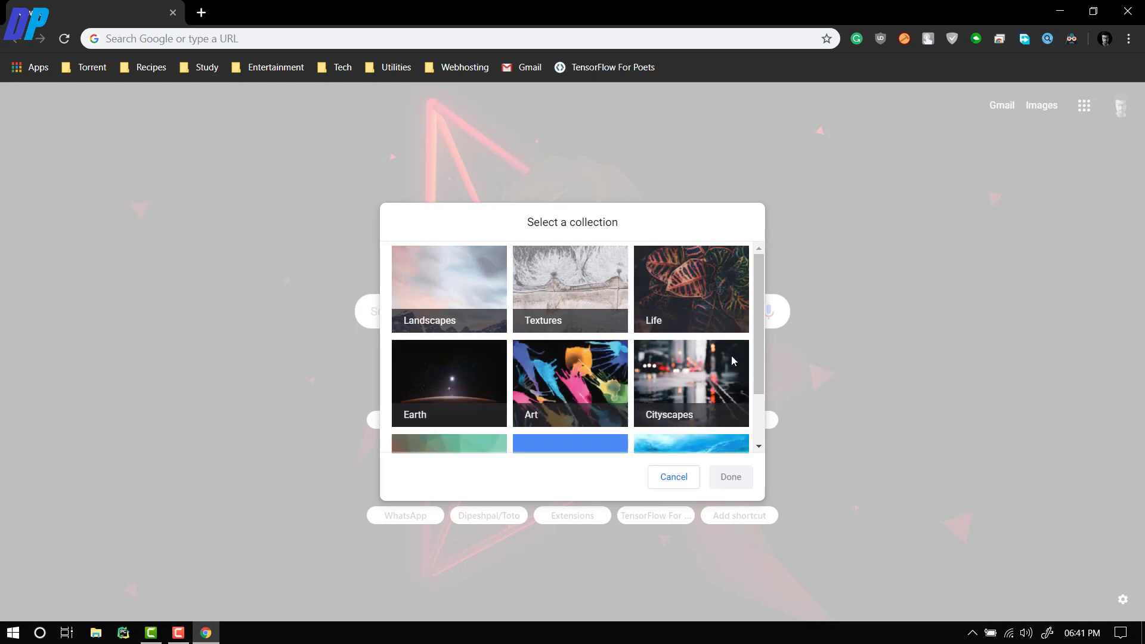
pyautogui.click(570, 443)
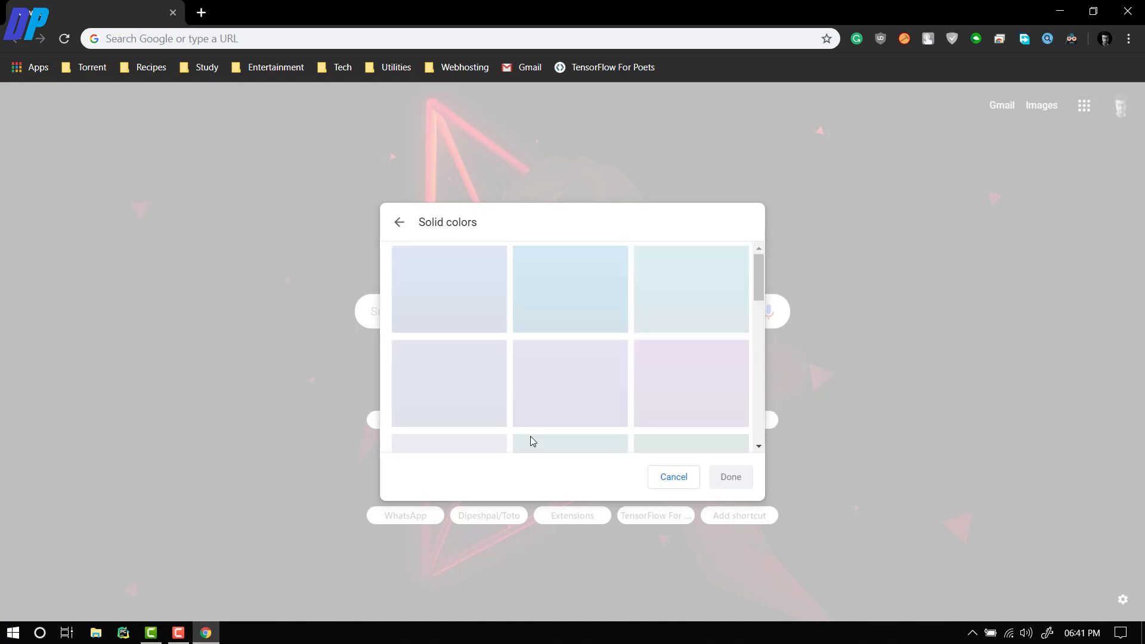
pyautogui.click(569, 407)
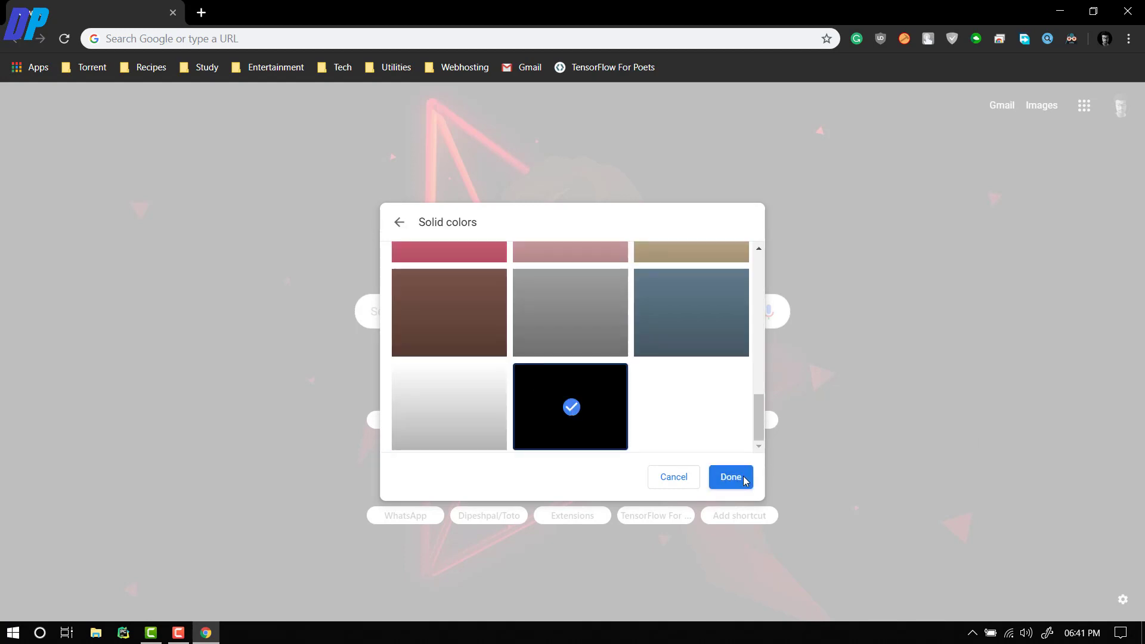
pyautogui.click(729, 476)
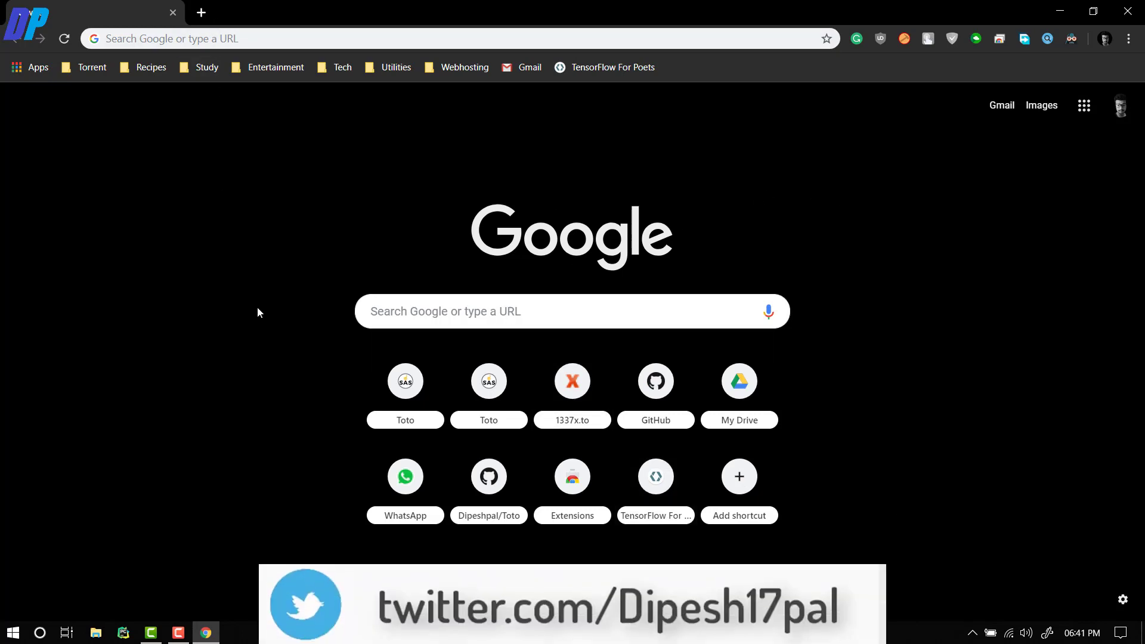
# Step: Search Google for 'dipesh pal' and scroll through the dark results
pyautogui.write('dipesh pal')
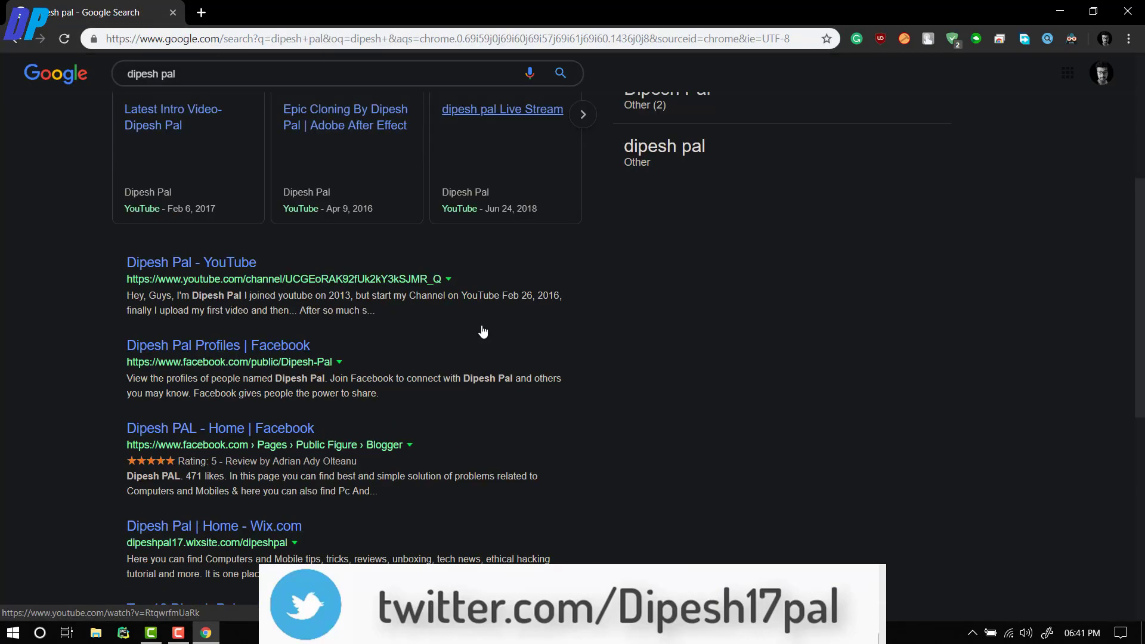
pyautogui.scroll(-3)
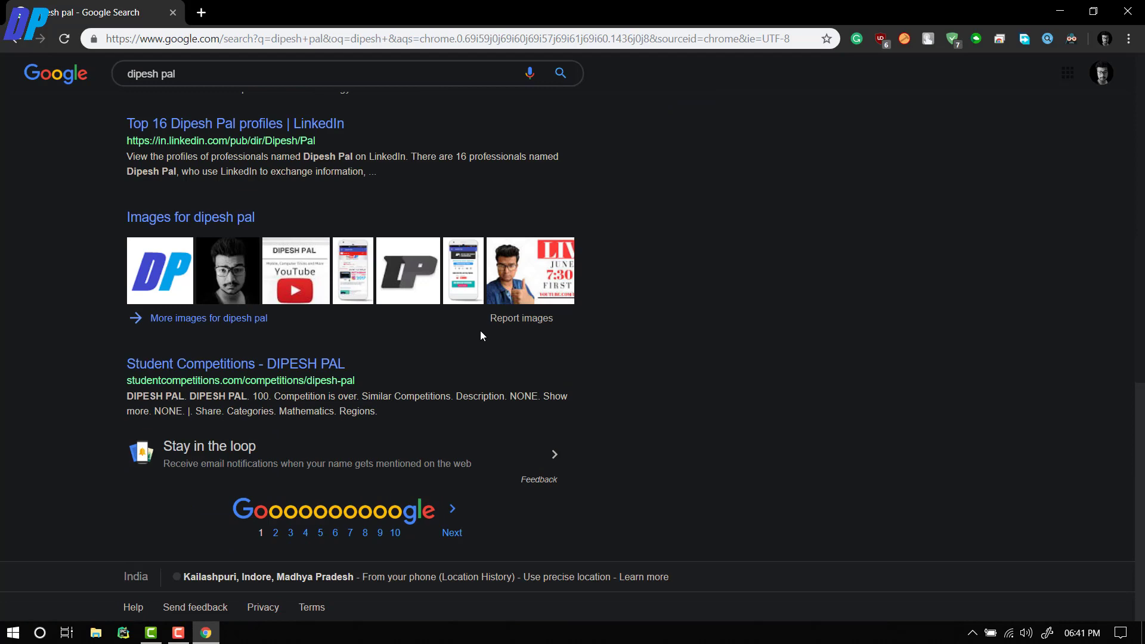